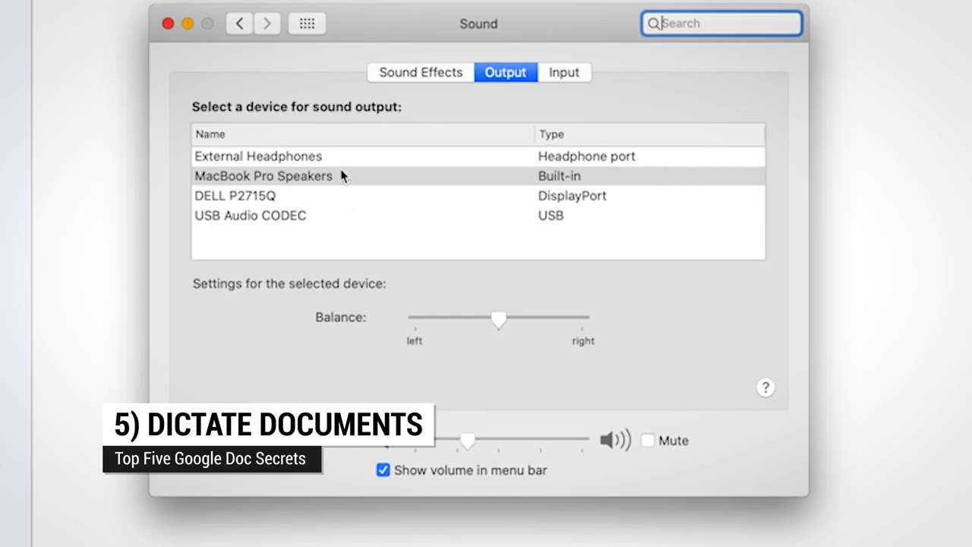
Turn on Voice typing and dictate 'This is how we write' into the blank document.
{"action": "left_click", "coordinate": [565, 73]}
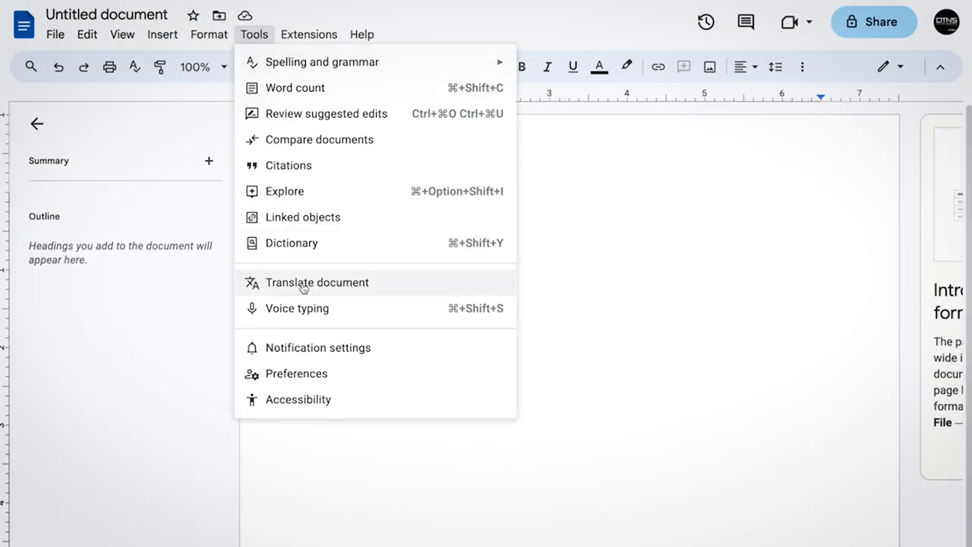
{"action": "left_click", "coordinate": [298, 307]}
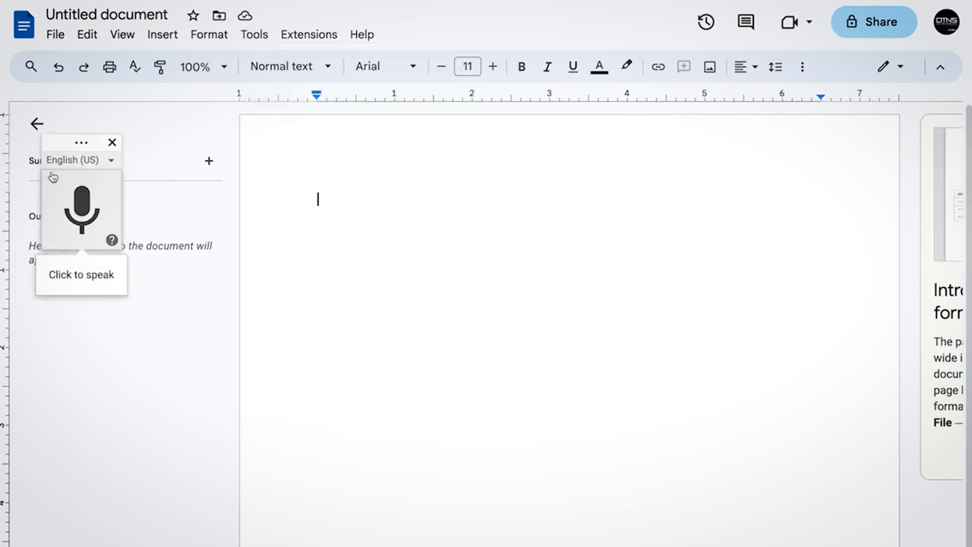
{"action": "left_click", "coordinate": [82, 210]}
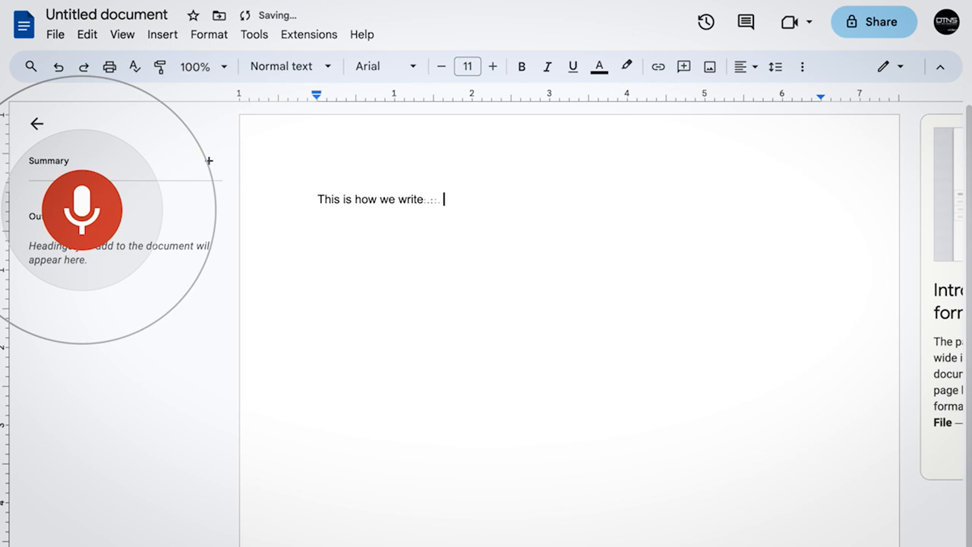
{"action": "type", "text": "the scripts for Tom's top"}
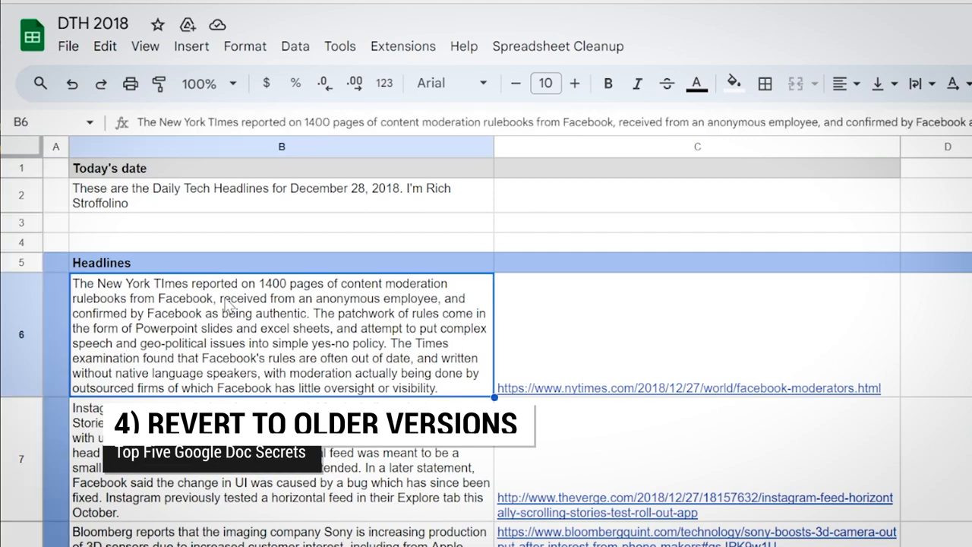
Delete the Facebook moderation story from B6 and bring up the File menu options.
{"action": "key", "text": "Delete"}
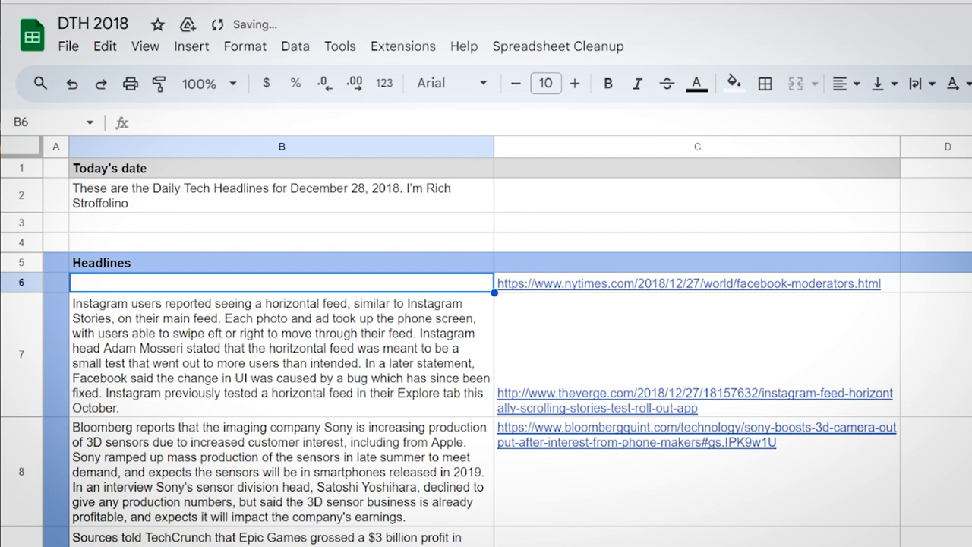
{"action": "left_click", "coordinate": [46, 31]}
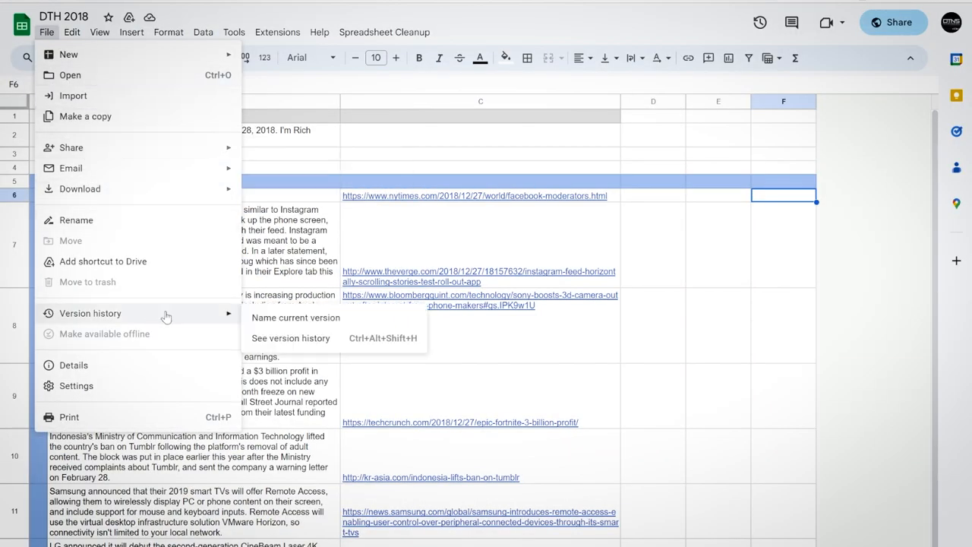
Preview the January 1, 2019, 7:07 AM version and restore the sheet to it.
{"action": "left_click", "coordinate": [292, 337]}
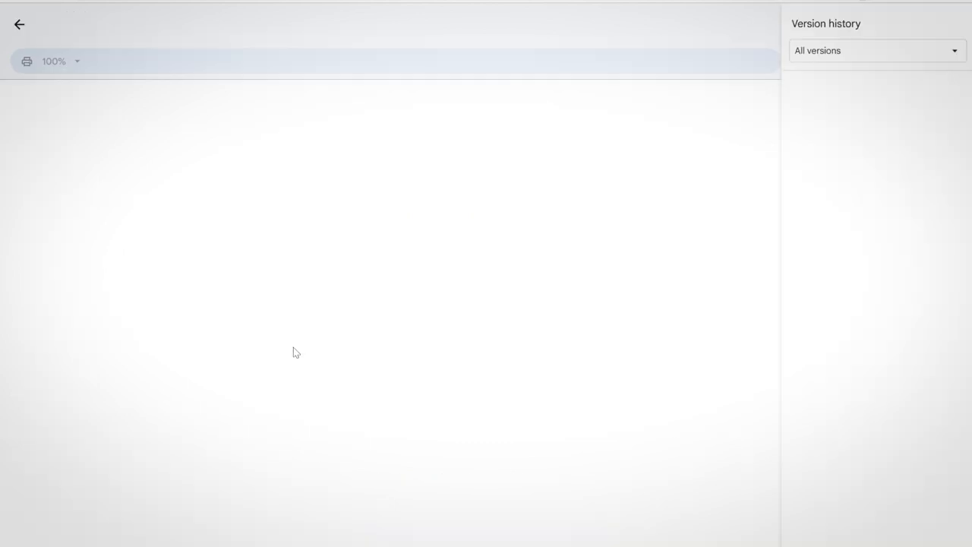
{"action": "left_click", "coordinate": [841, 107]}
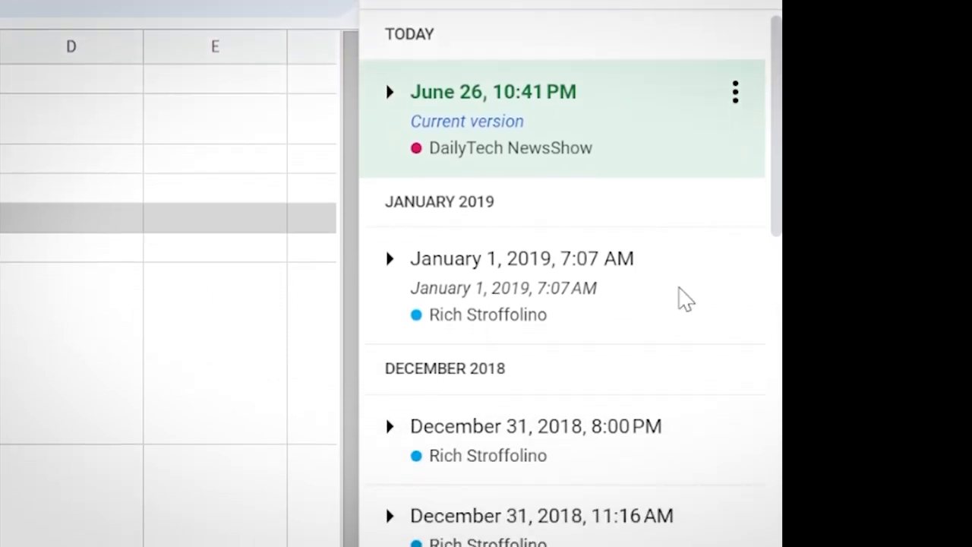
{"action": "left_click", "coordinate": [521, 258]}
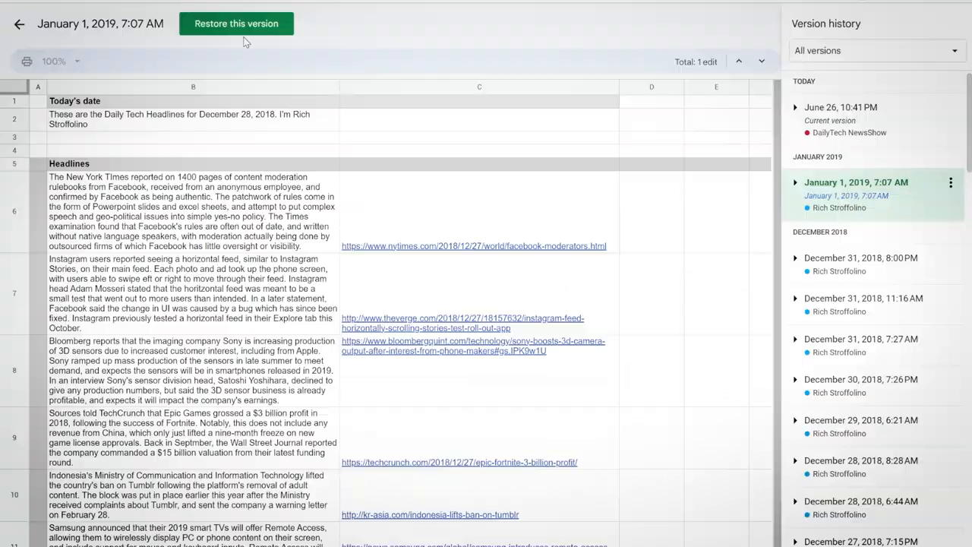
{"action": "mouse_move", "coordinate": [237, 24]}
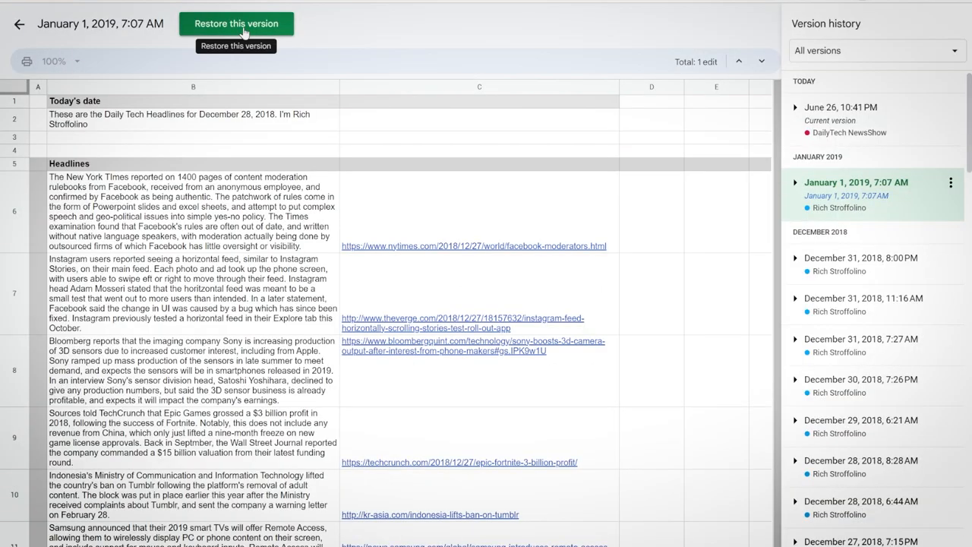
{"action": "left_click", "coordinate": [237, 24]}
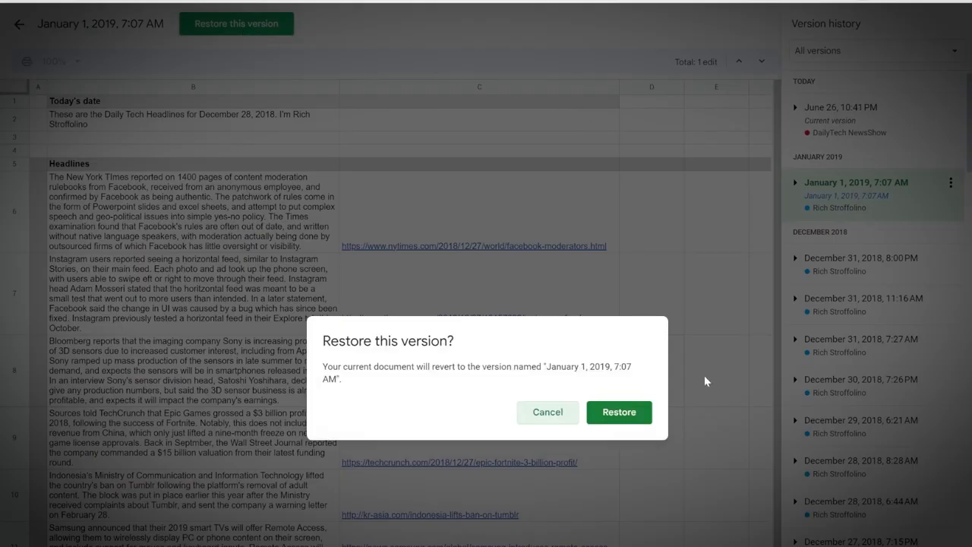
{"action": "mouse_move", "coordinate": [619, 413]}
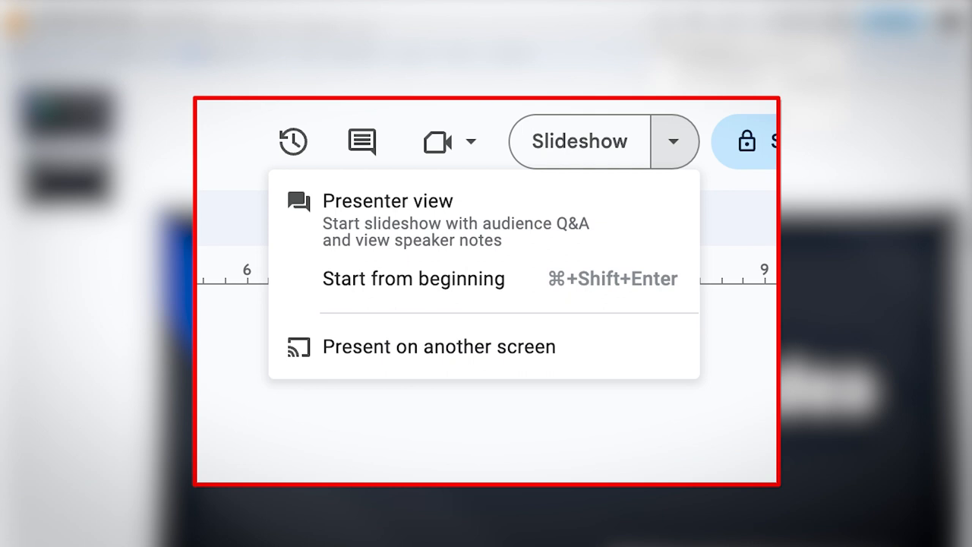
Present the slideshow on another screen from the Slideshow options.
{"action": "left_click", "coordinate": [437, 346]}
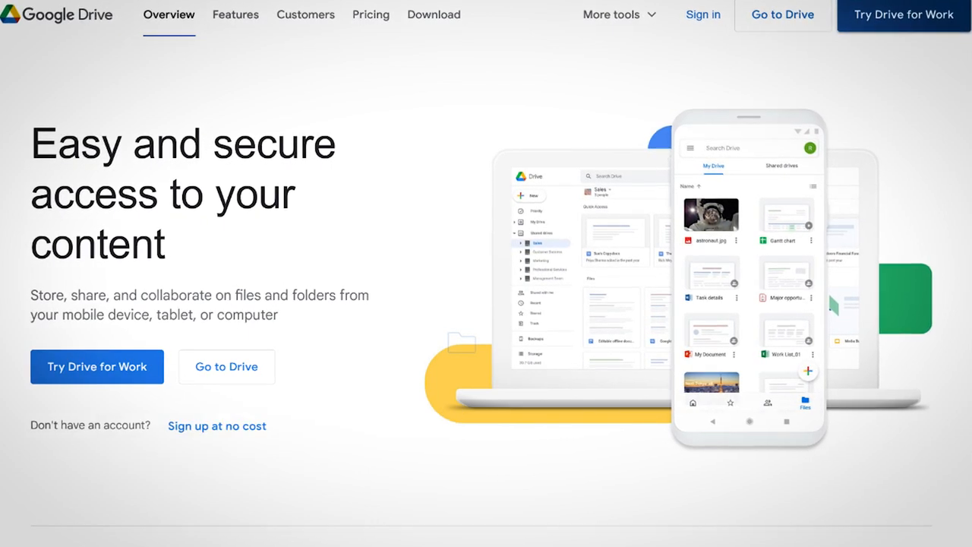
Search Drive for 'digitizing instruments' and open the matching Scratch Document.docx.
{"action": "left_click", "coordinate": [780, 16]}
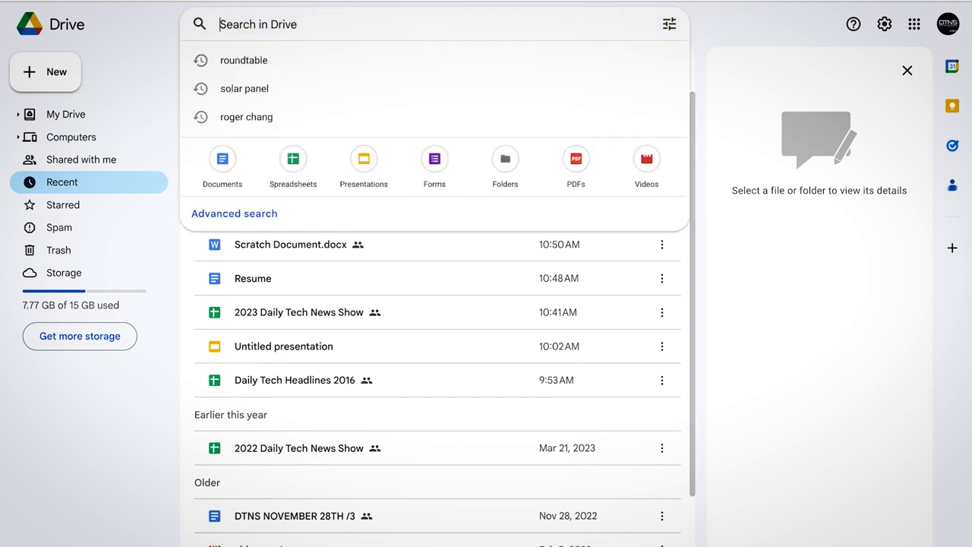
{"action": "type", "text": "digitizing"}
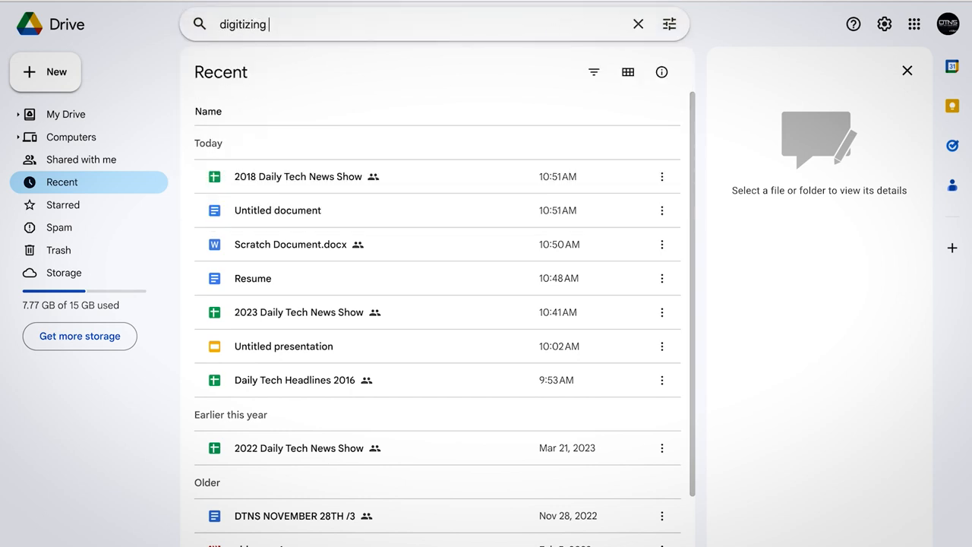
{"action": "type", "text": "instruments"}
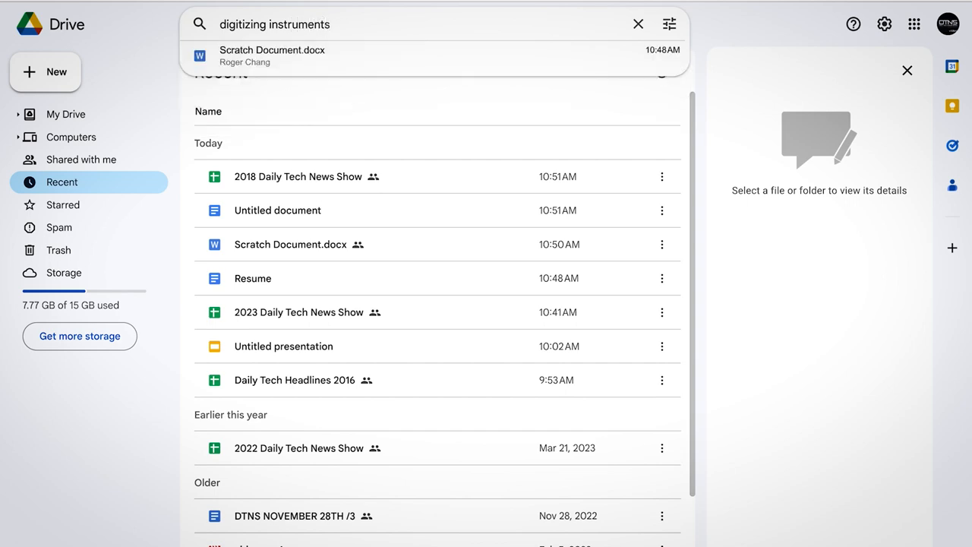
{"action": "left_click", "coordinate": [271, 54]}
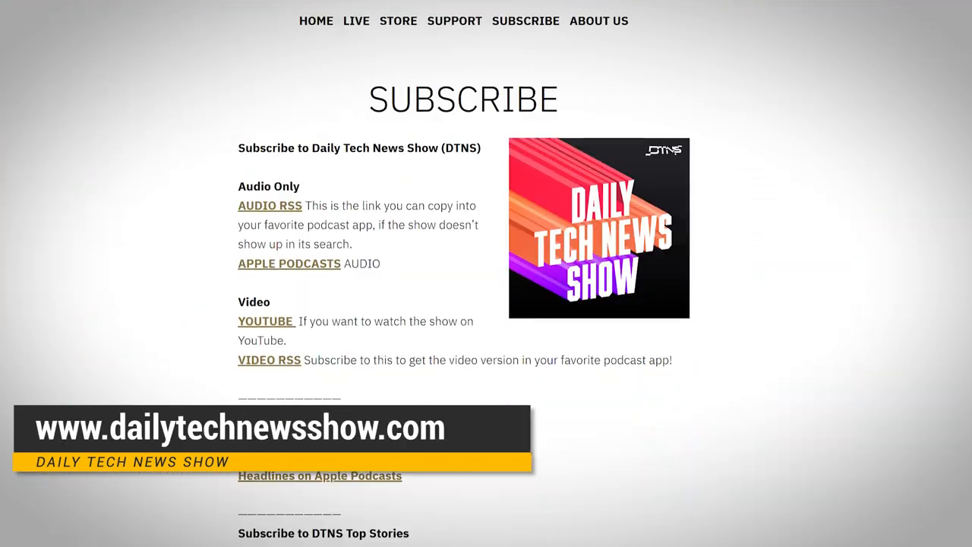
{"action": "scroll", "scroll_direction": "down", "scroll_amount": 3}
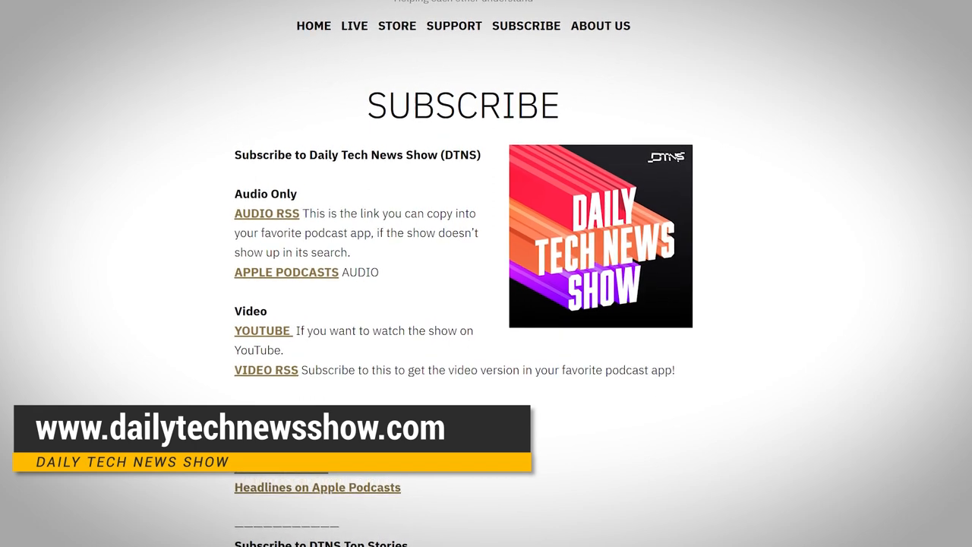